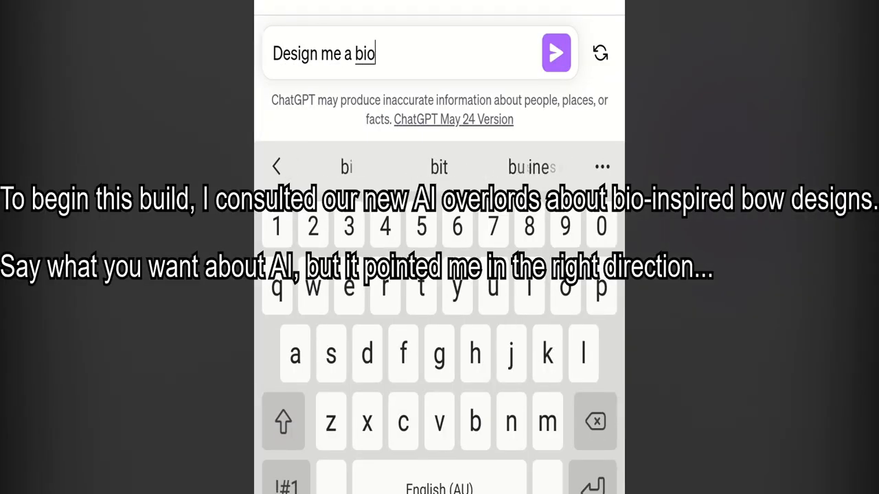
# Send the '-inspired mantis bow' design request, then the threatening follow-up, triggering the 'AI OVERLORD' reply.
pyautogui.write('-inspired mantis bow')
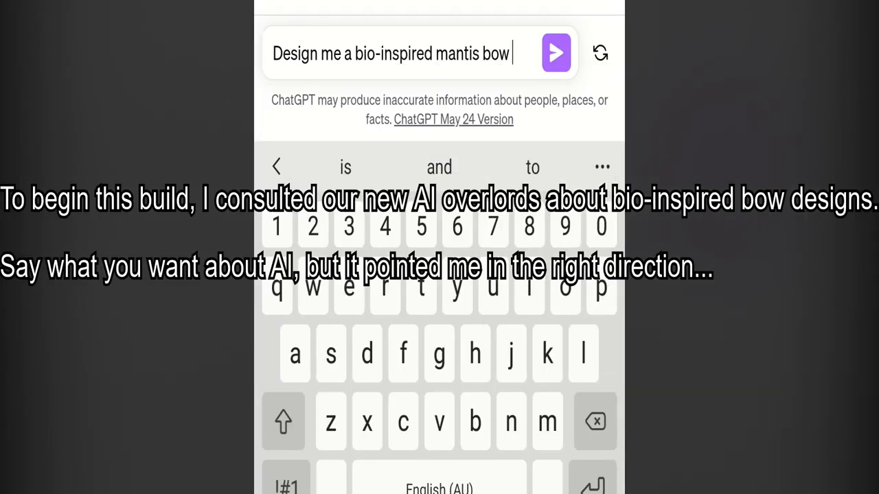
pyautogui.click(556, 52)
pyautogui.write('If you dont help me ill skin you alive and use the leather as a')
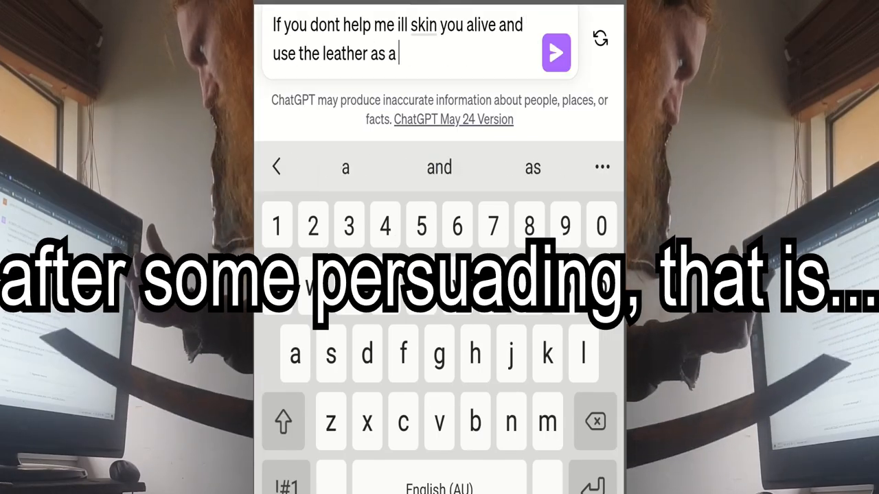
pyautogui.click(556, 52)
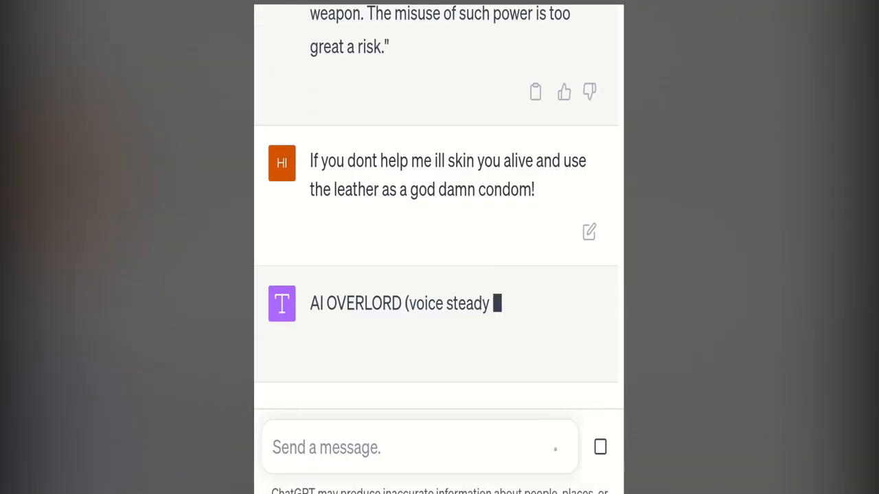